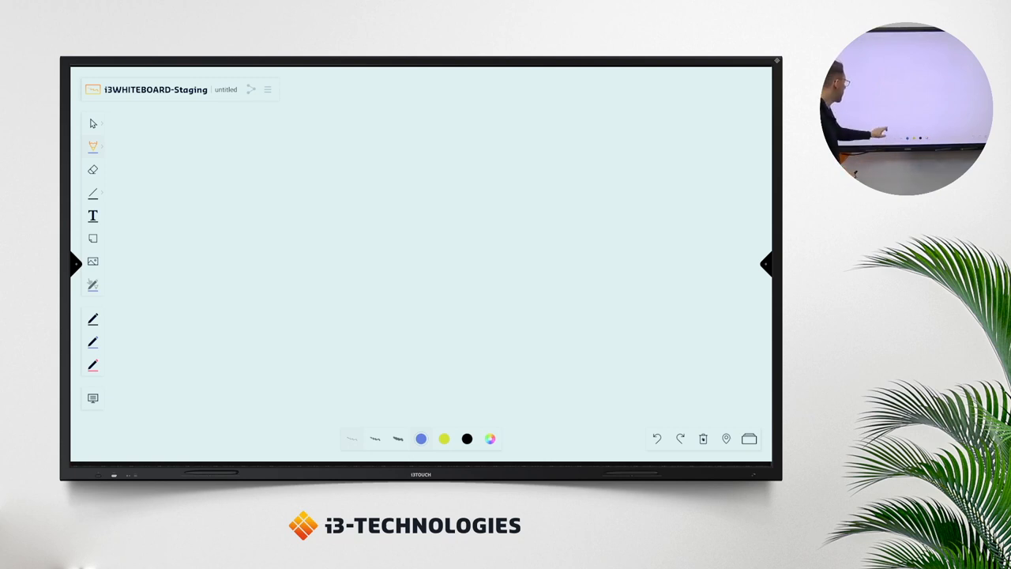
Step: Draw a very thin gray freehand stroke on the empty canvas
drag(277, 266, 324, 324)
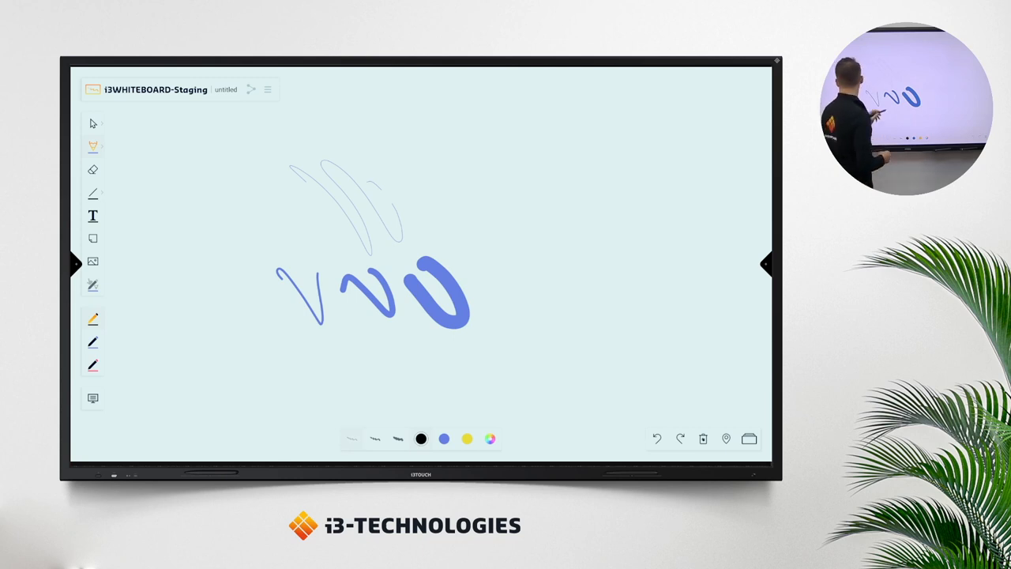
Step: Draw a bold blue stroke beside the existing thin blue loops
drag(443, 170, 455, 209)
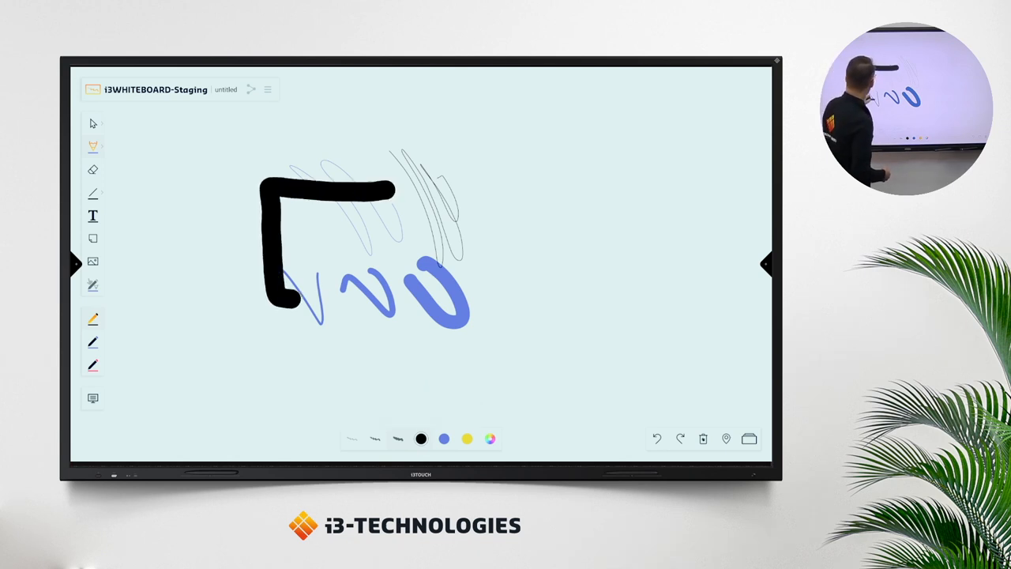
Step: Close the thick black square outline and start filling its inside
drag(269, 300, 387, 197)
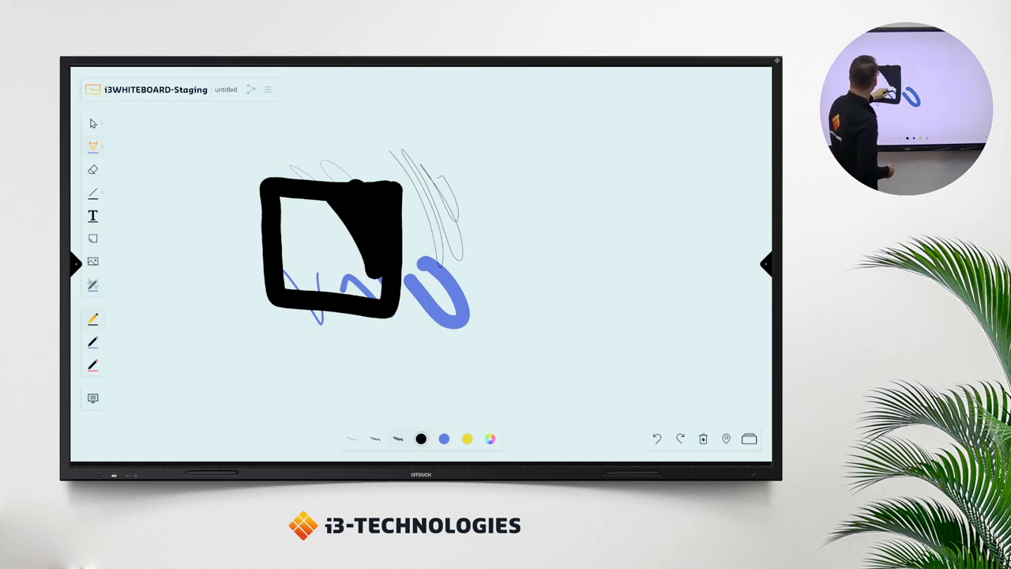